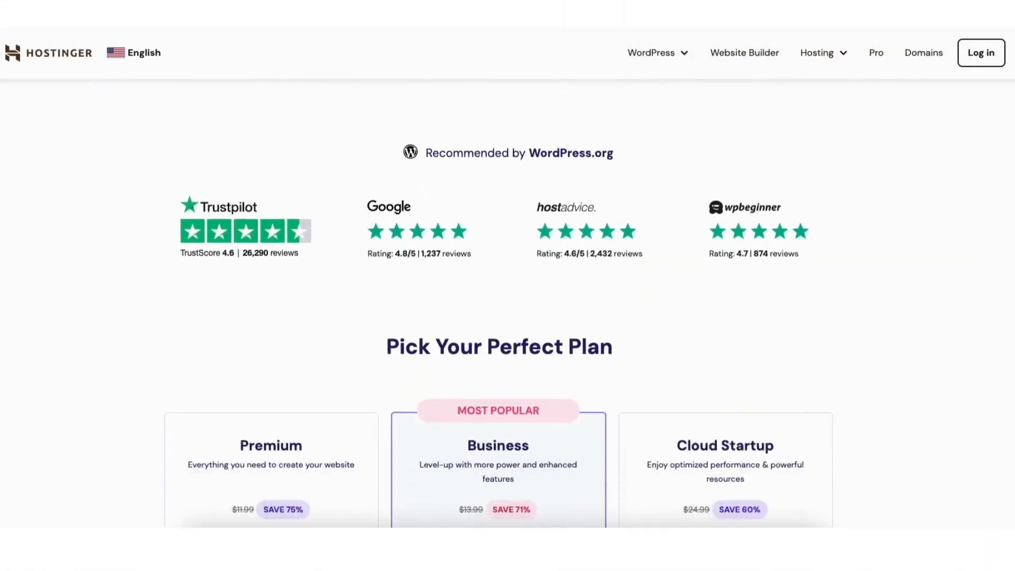
Step: Scroll through the current hPanel page and click an item on it
scroll("down", 3)
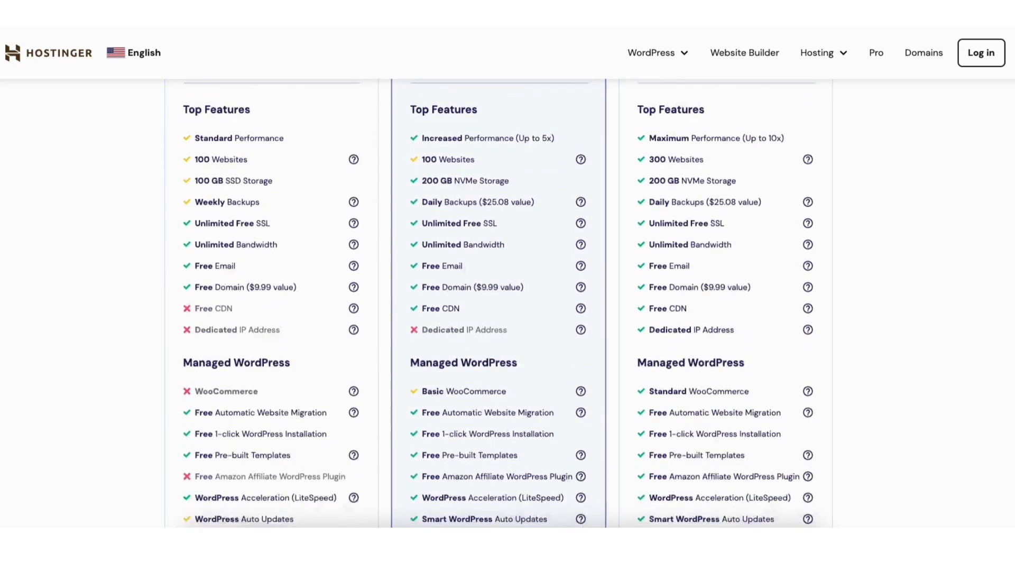
scroll("down", 3)
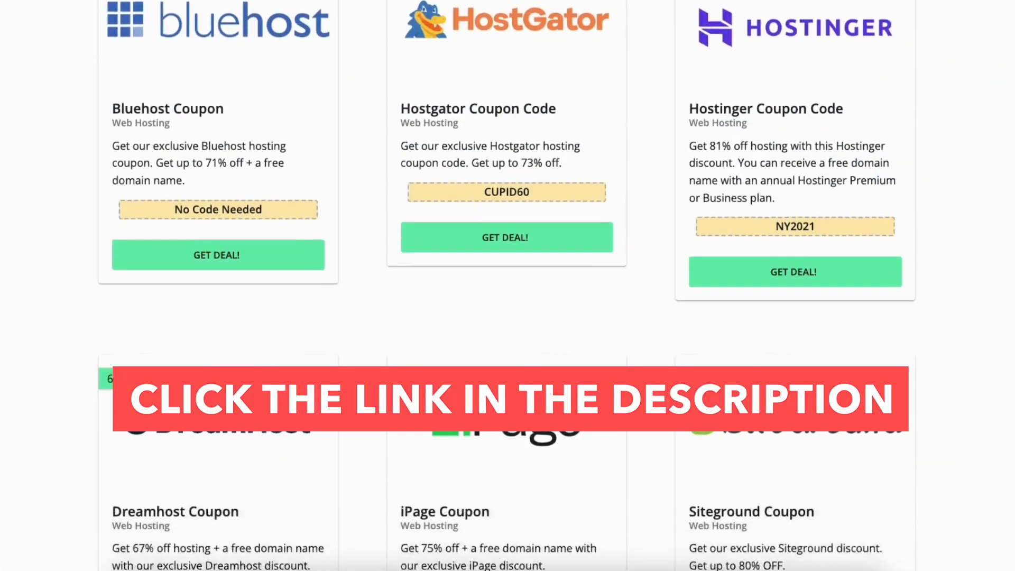
scroll("down", 3)
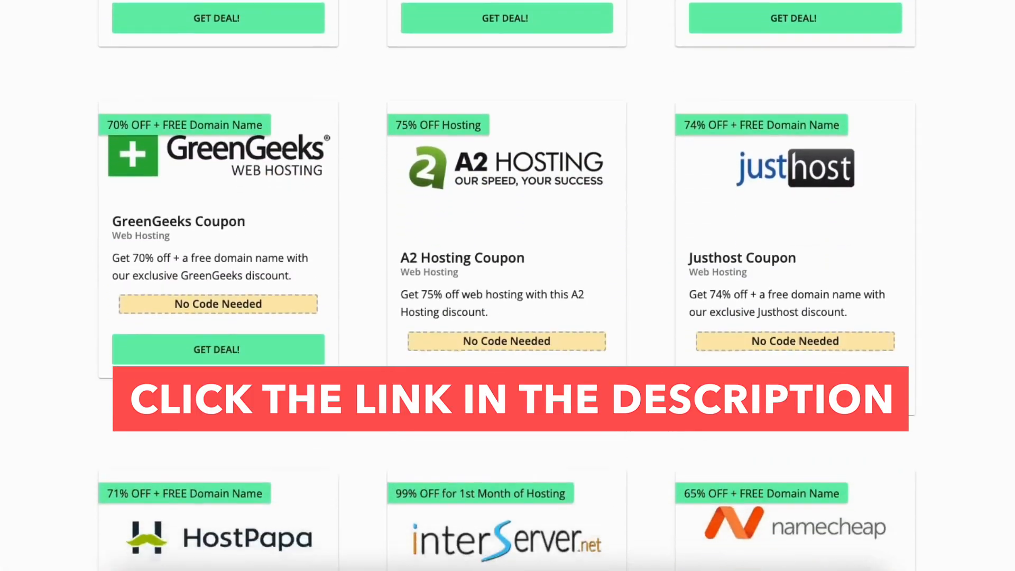
scroll("down", 3)
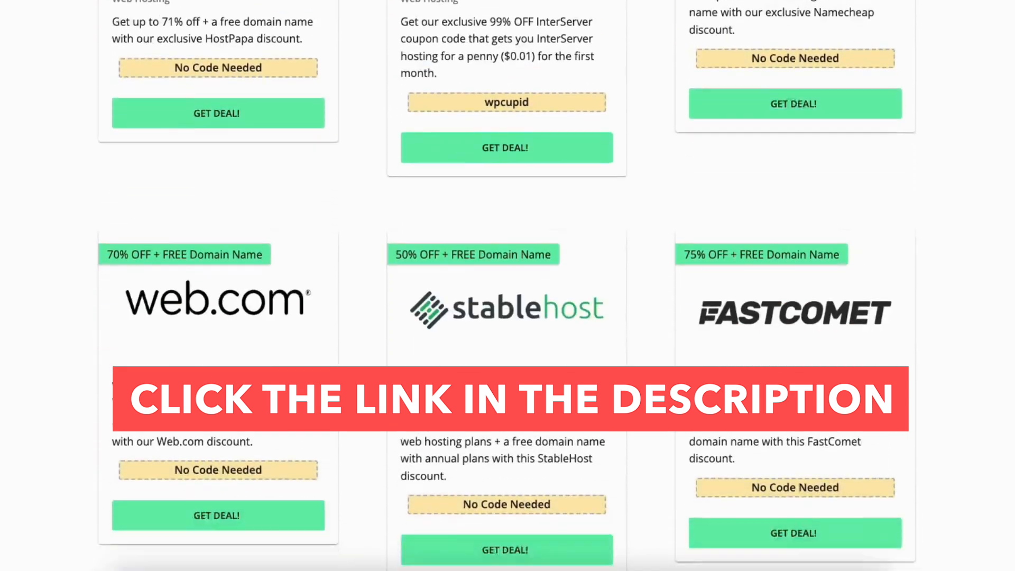
scroll("down", 3)
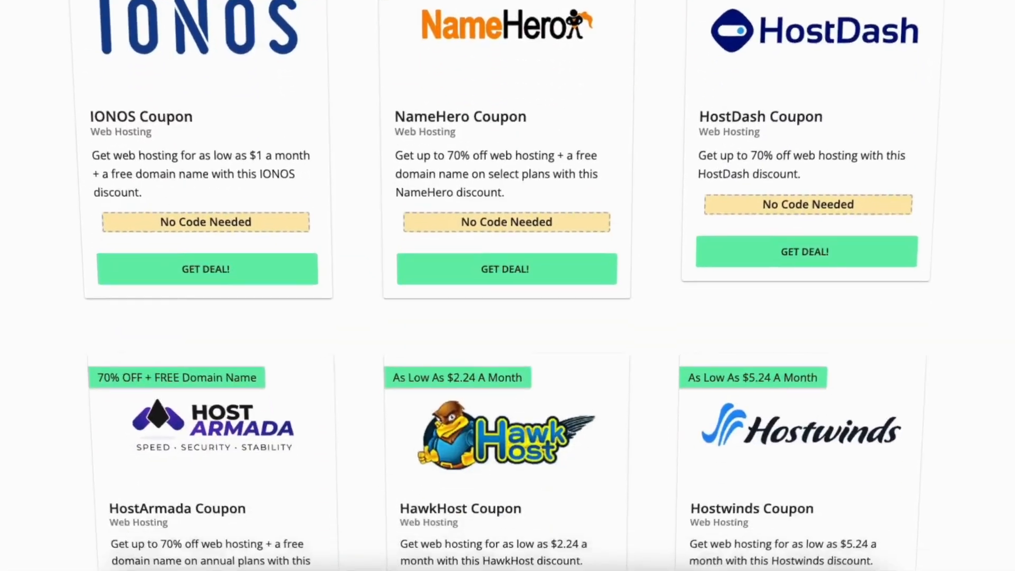
left_click(205, 268)
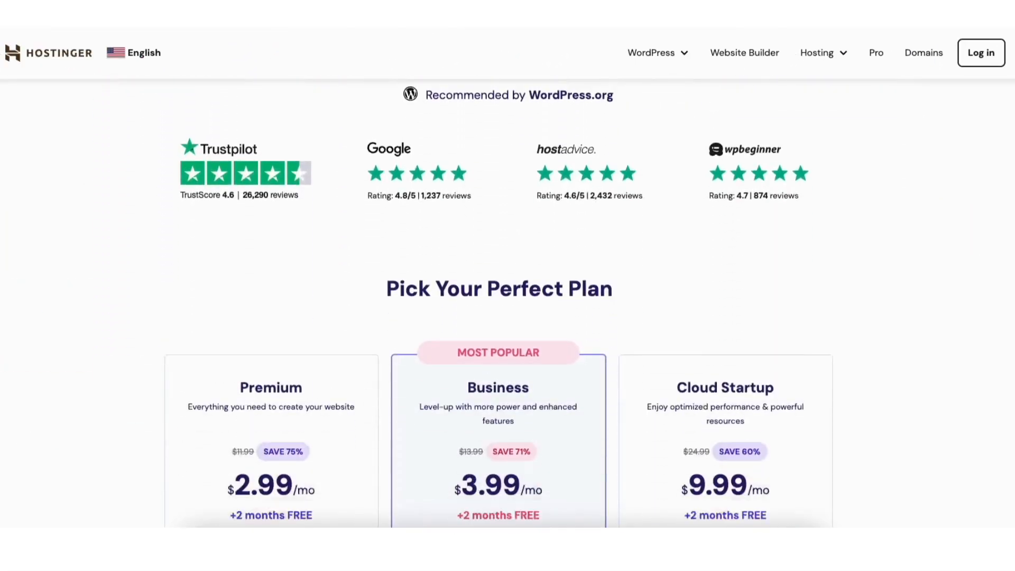
scroll("down", 3)
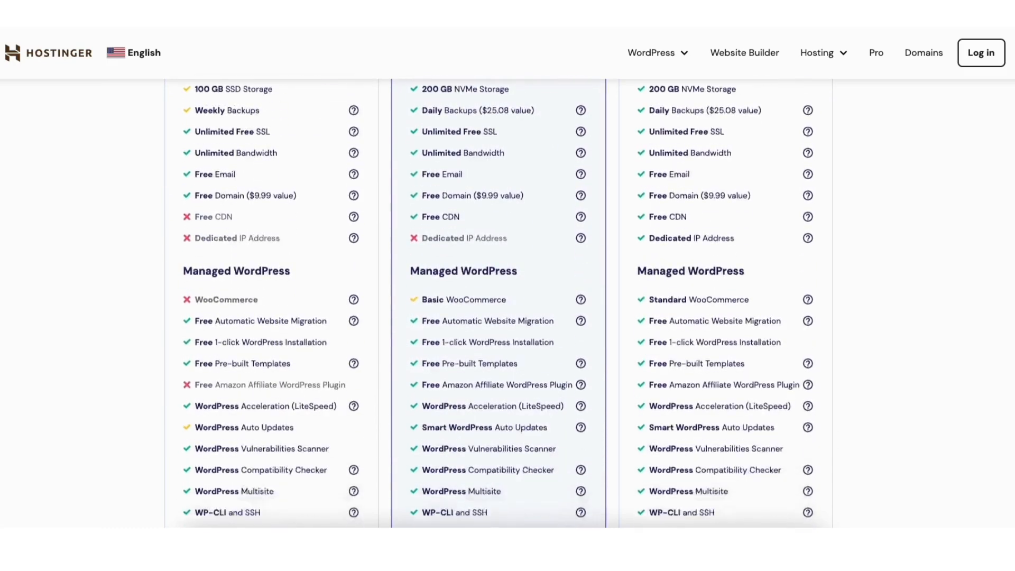
scroll("down", 3)
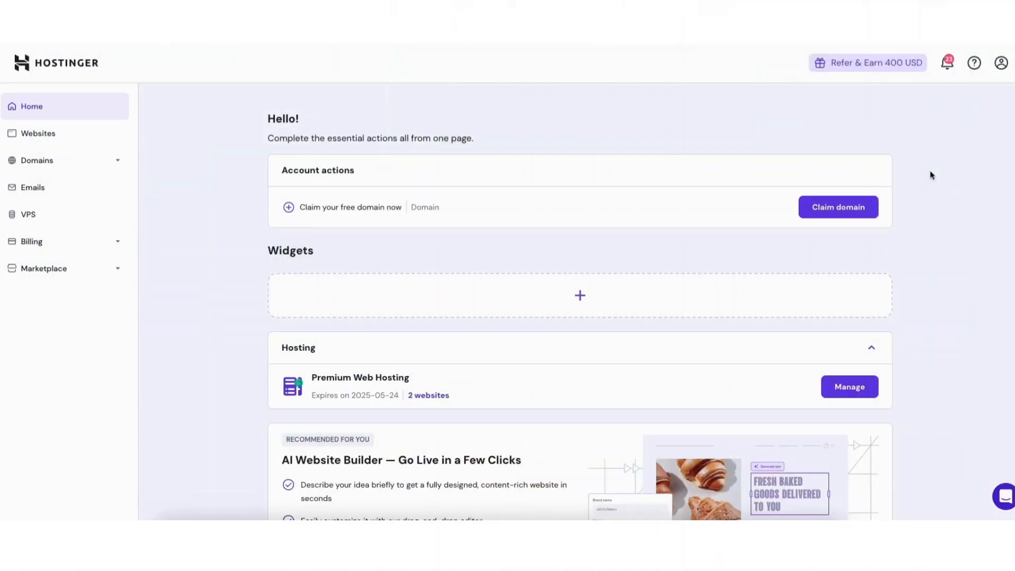
mouse_move(974, 63)
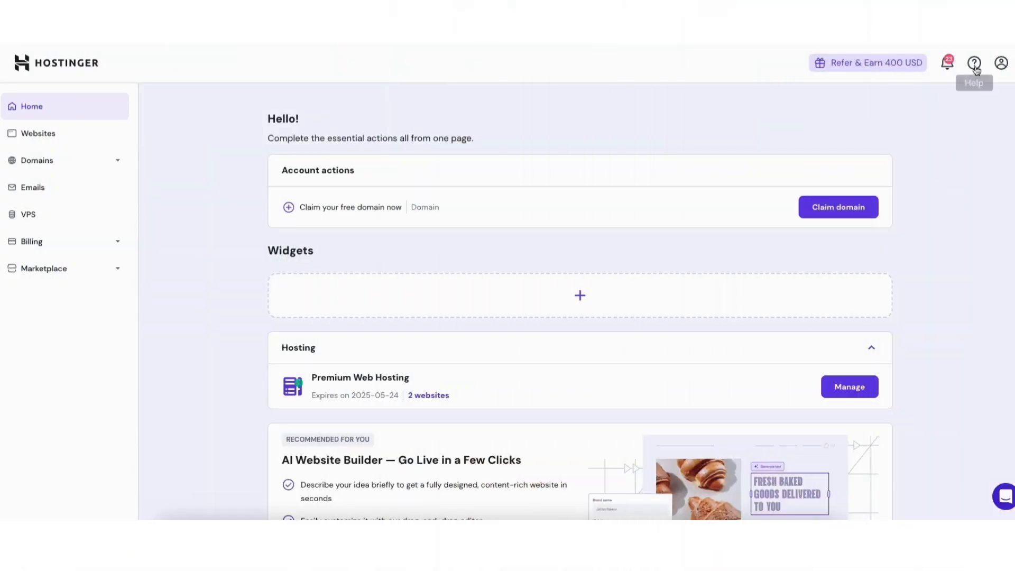
Step: Start a refund request via Help > Payments & Refunds > I want to get a refund
left_click(973, 63)
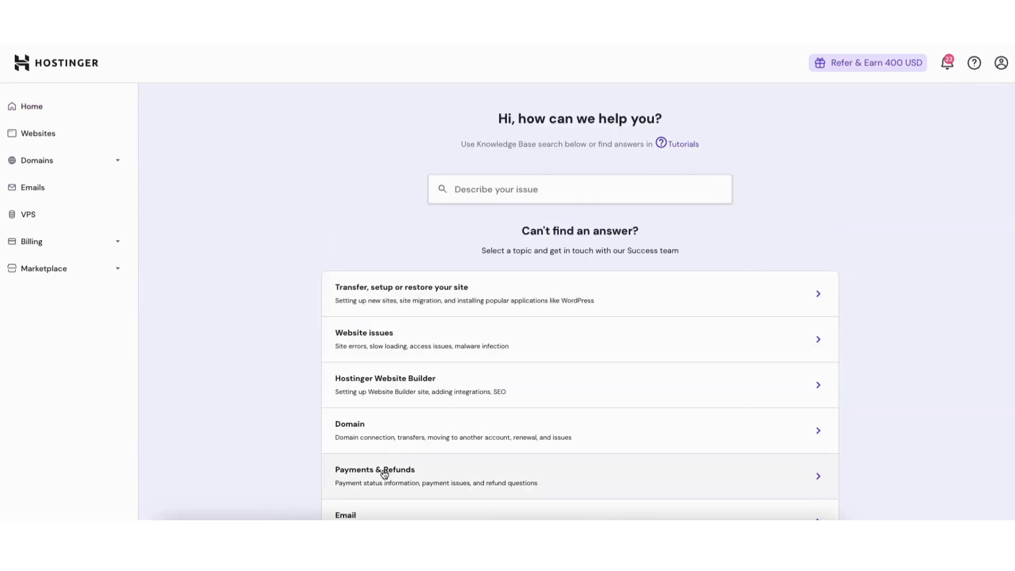
left_click(374, 470)
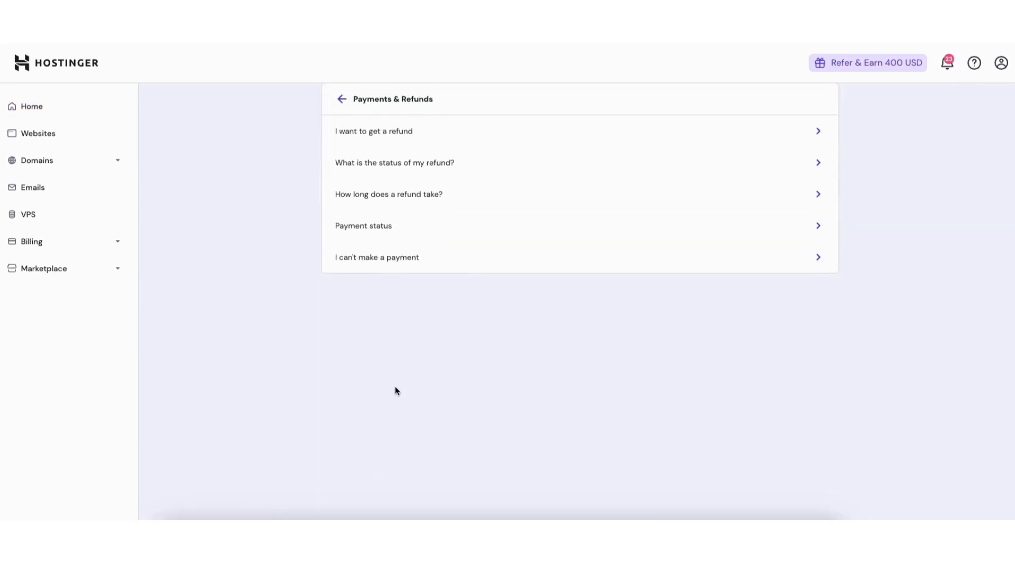
left_click(374, 130)
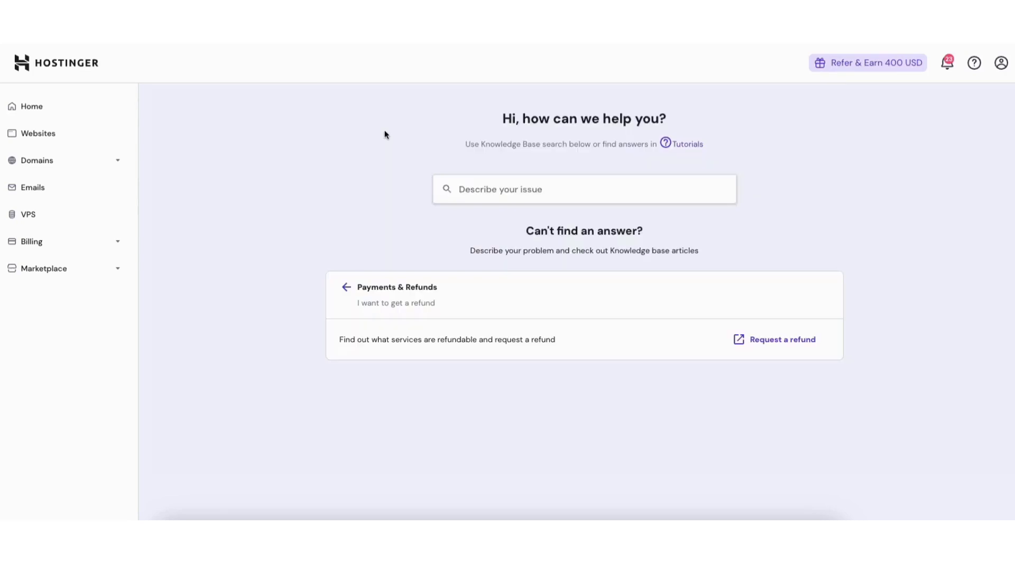
mouse_move(758, 385)
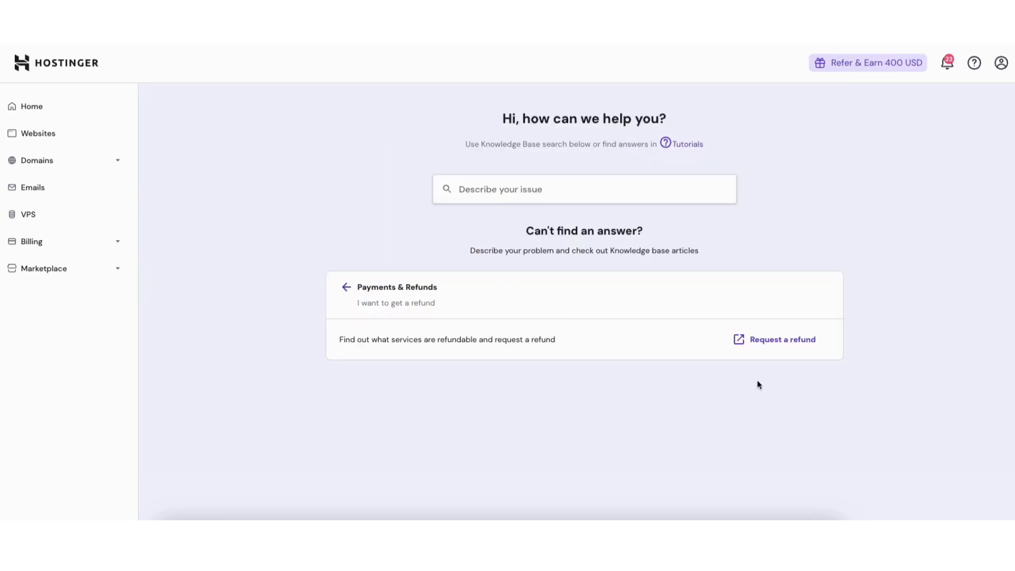
left_click(781, 338)
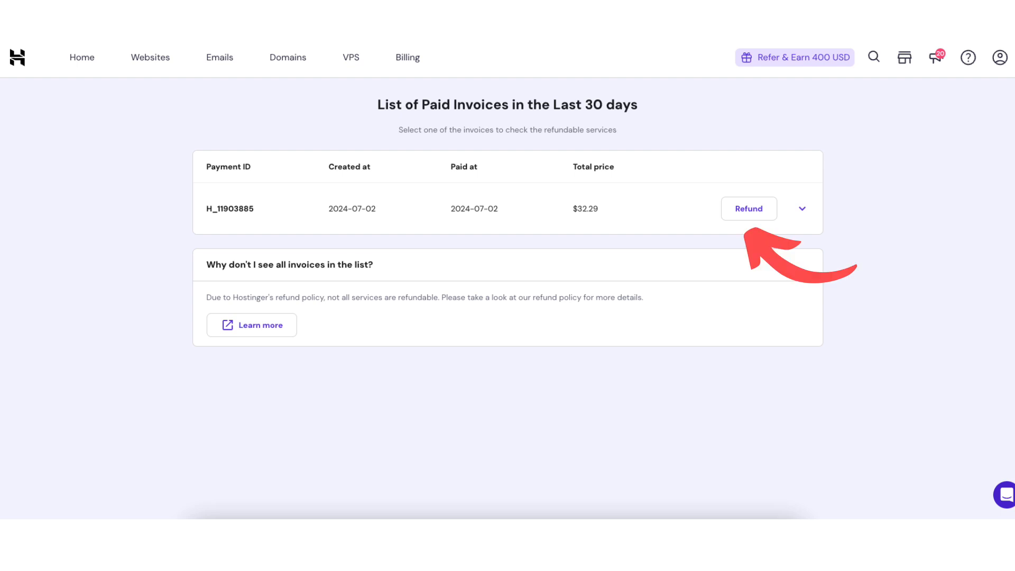
Step: Begin the refund for invoice H_11903885 and acknowledge stored data will be lost
left_click(749, 208)
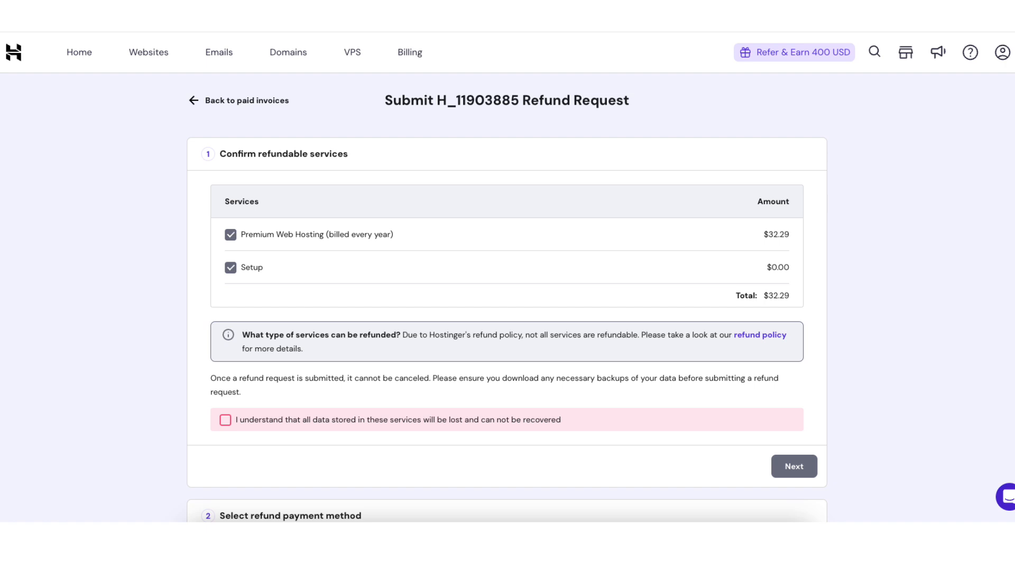
left_click(225, 419)
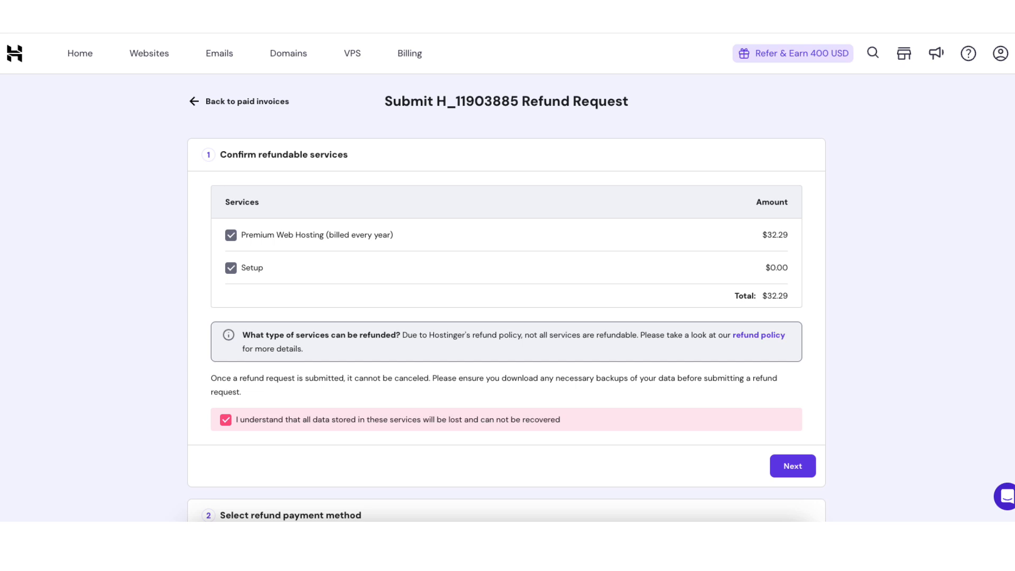
left_click(792, 465)
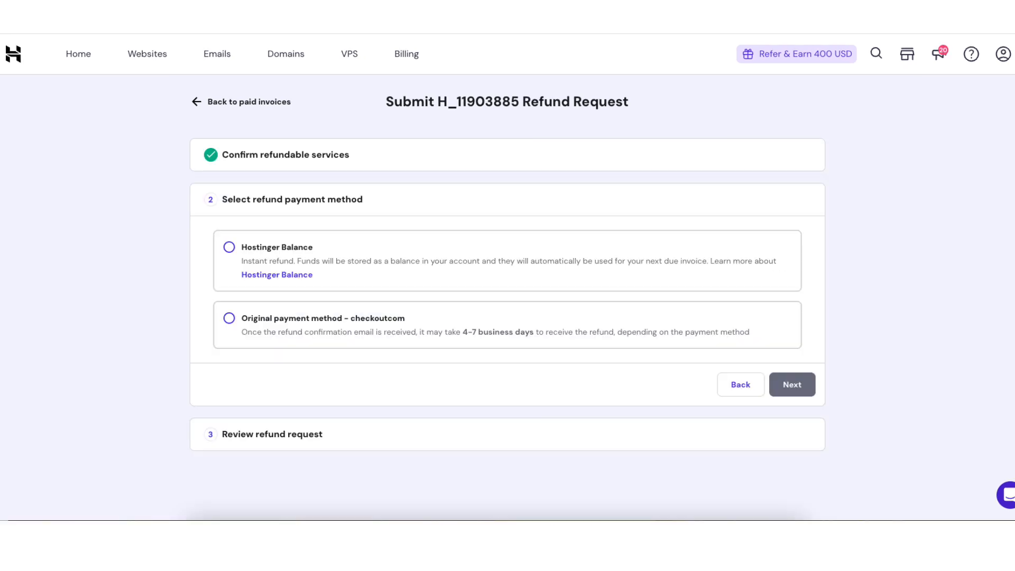
Step: Choose refund to the original payment method, review, and submit the request
left_click(228, 318)
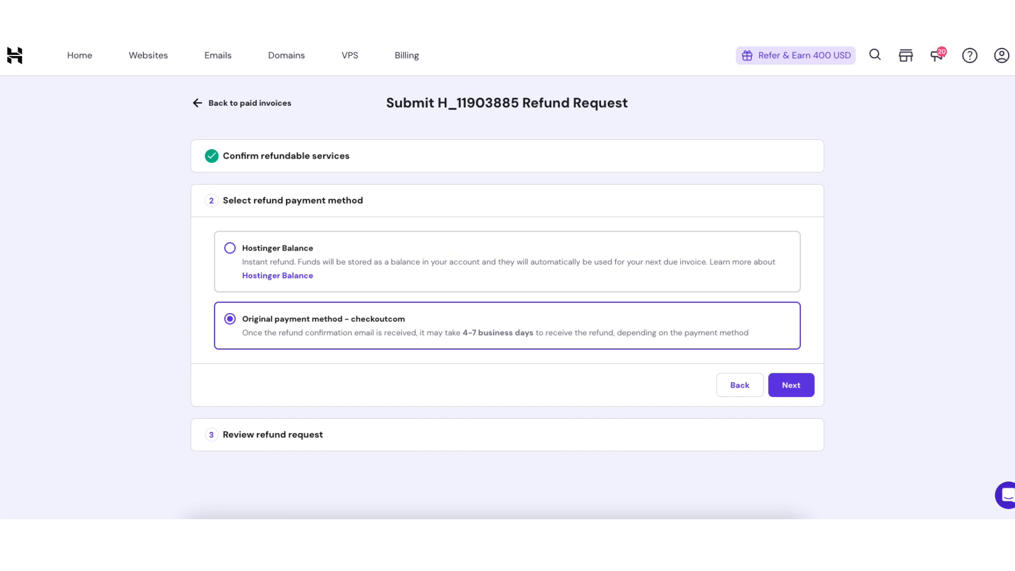
left_click(790, 384)
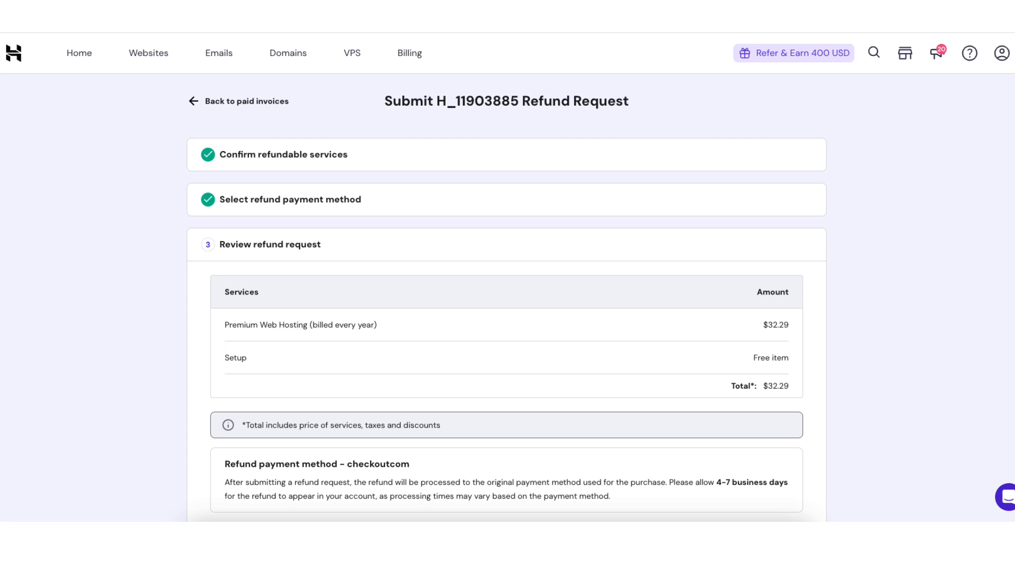
scroll("down", 3)
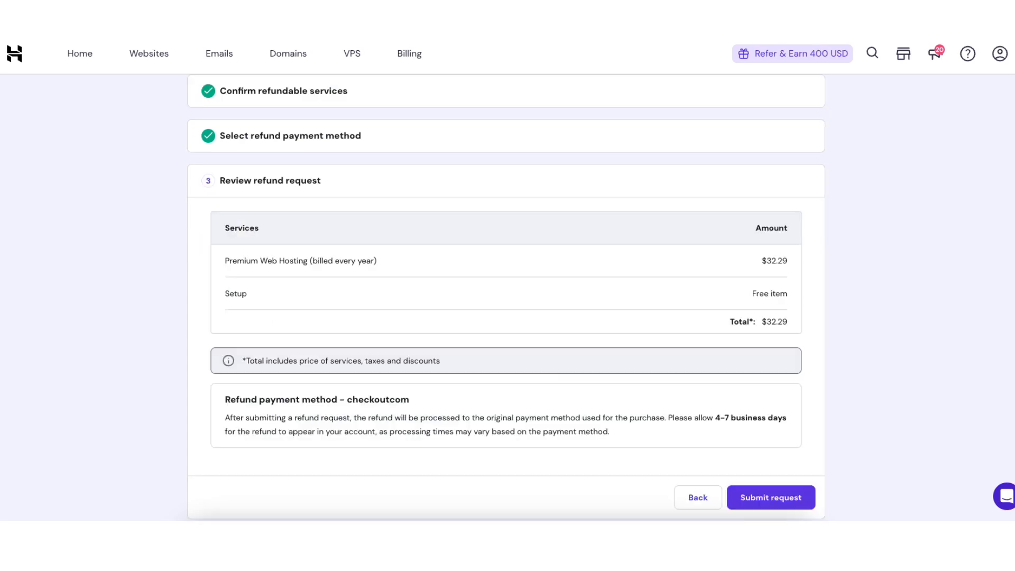
left_click(770, 497)
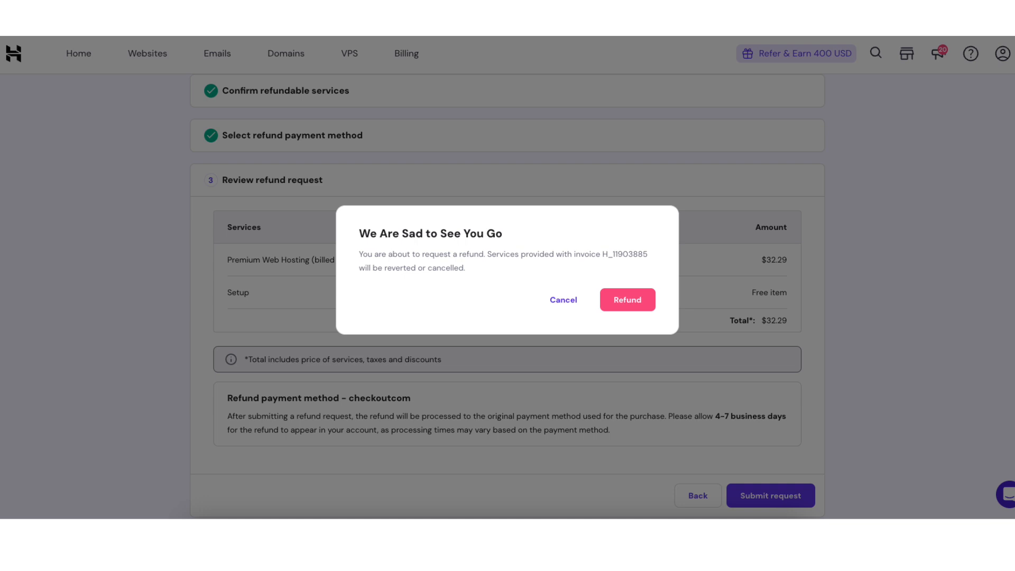
Step: Confirm the $32.29 refund for invoice H_11903885 and finish the feedback page
left_click(625, 300)
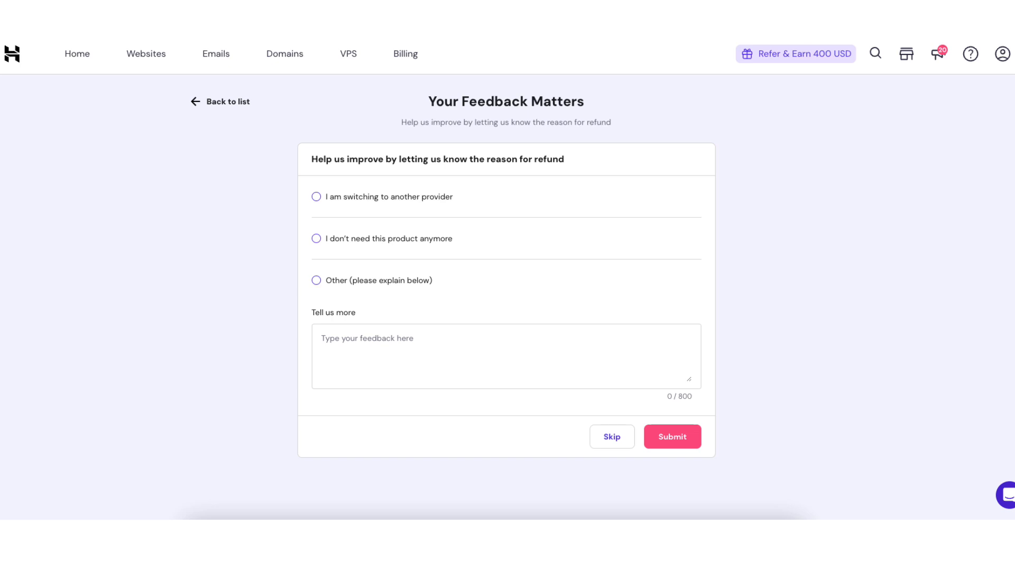
left_click(610, 436)
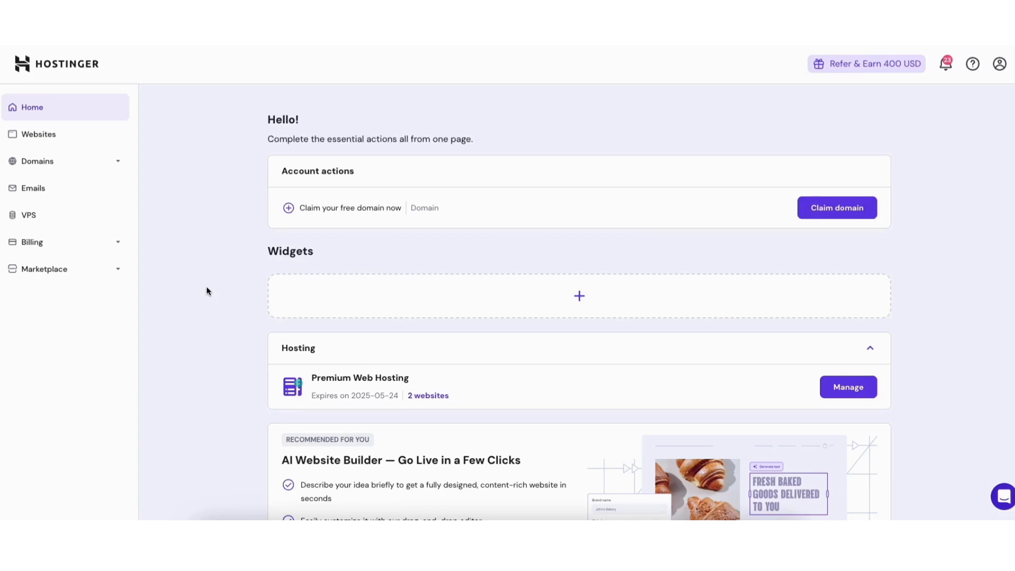
Step: Go to Billing > Subscriptions and open the Premium Web Hosting plan's details
left_click(32, 241)
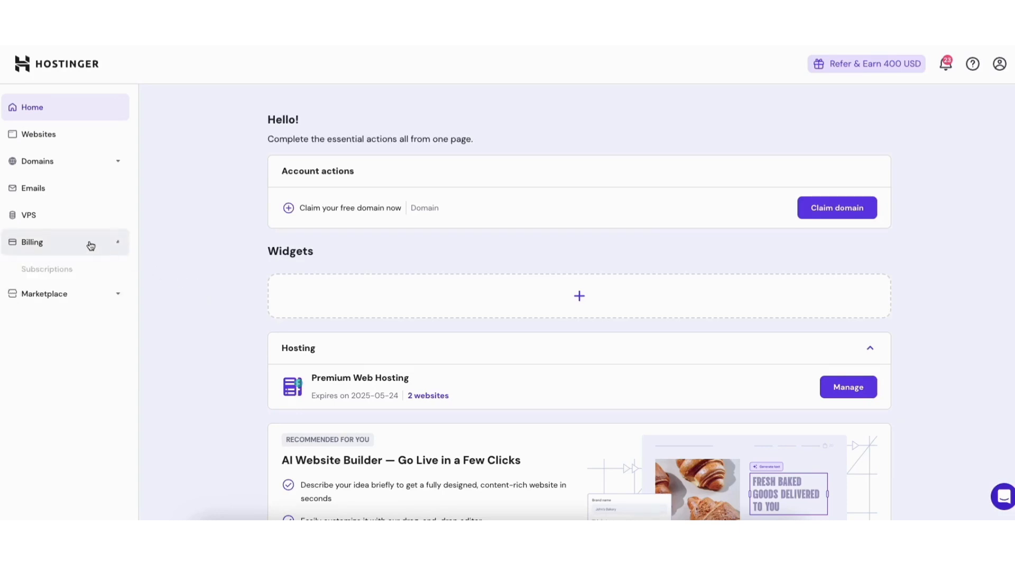
left_click(32, 242)
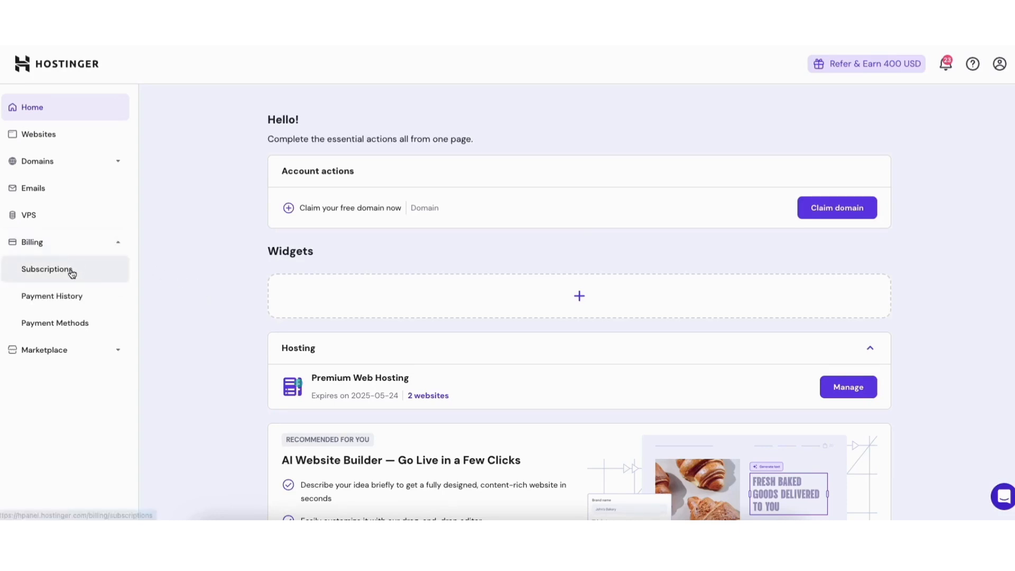
left_click(47, 268)
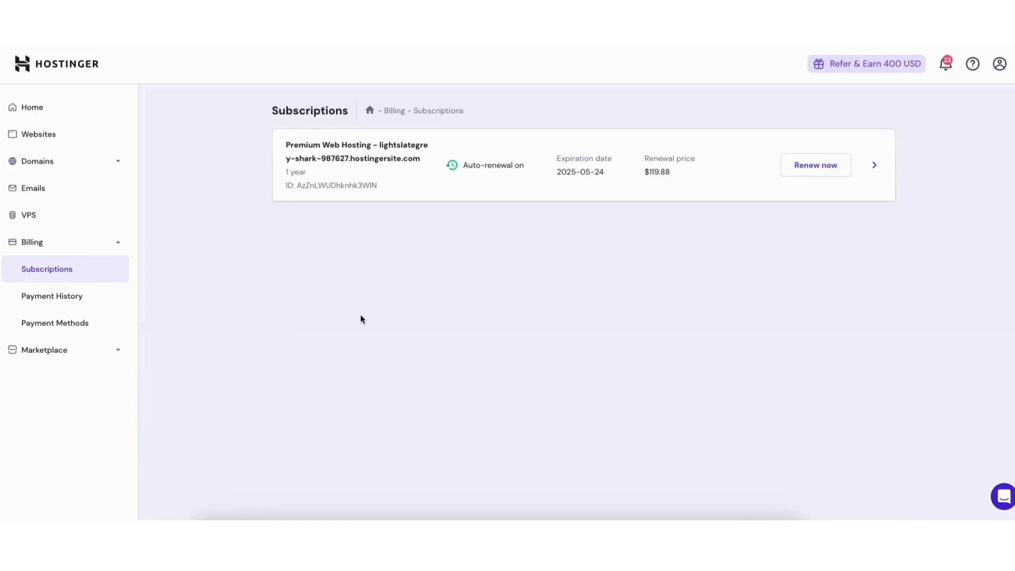
mouse_move(878, 171)
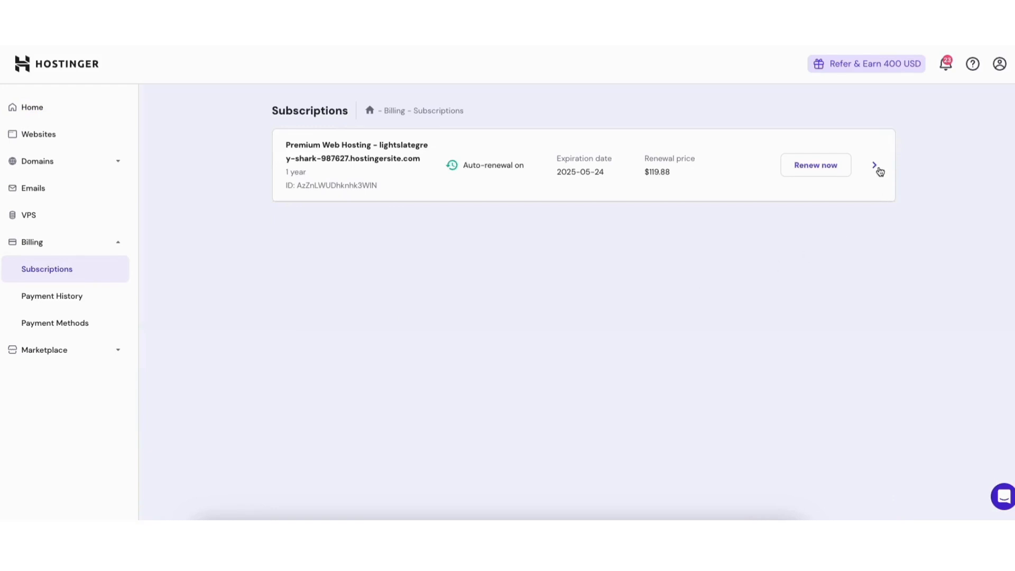
left_click(873, 165)
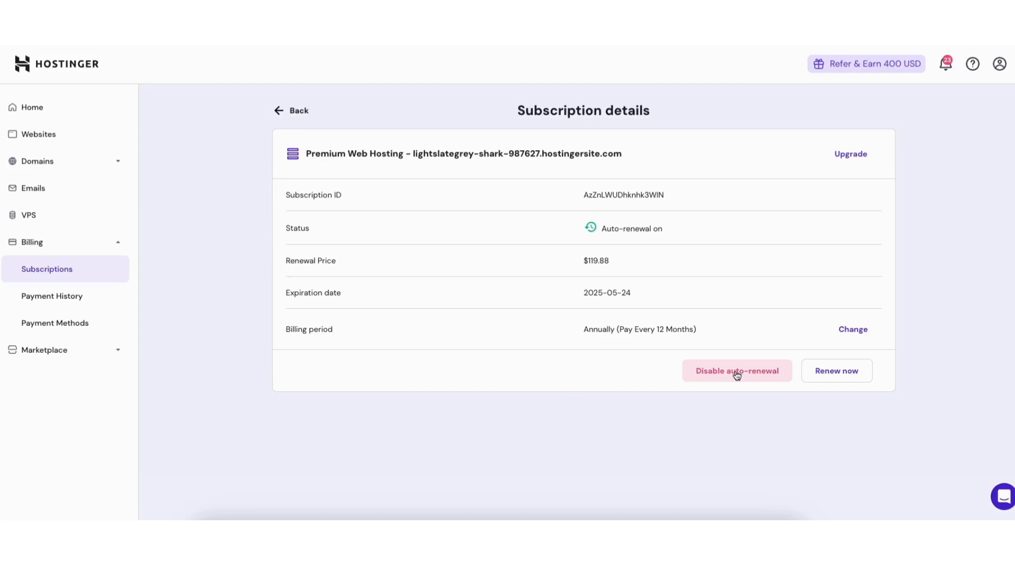
Step: Disable Premium Web Hosting auto-renewal, citing no intention to renew and no time
left_click(736, 370)
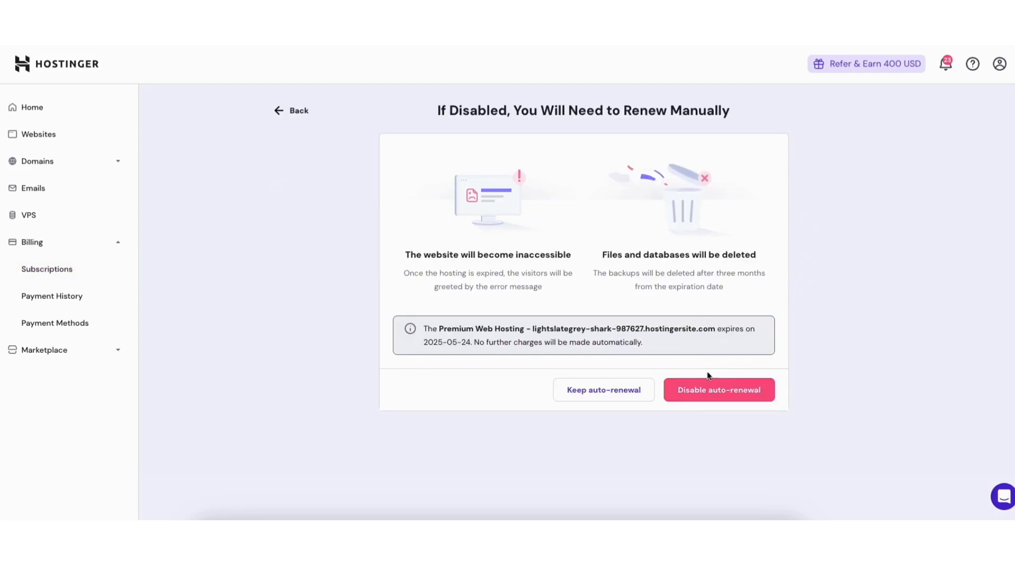
left_click(718, 390)
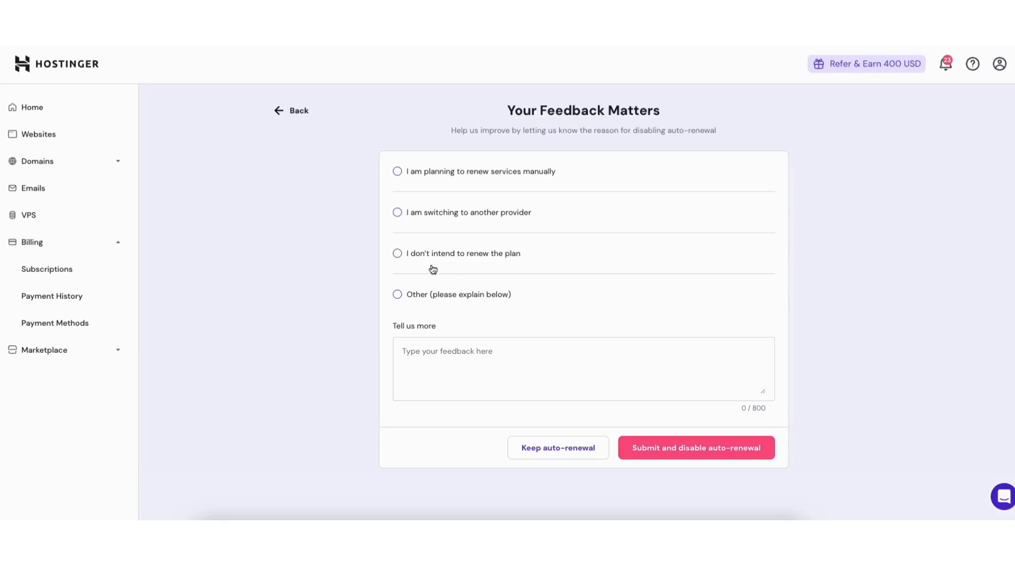
left_click(397, 253)
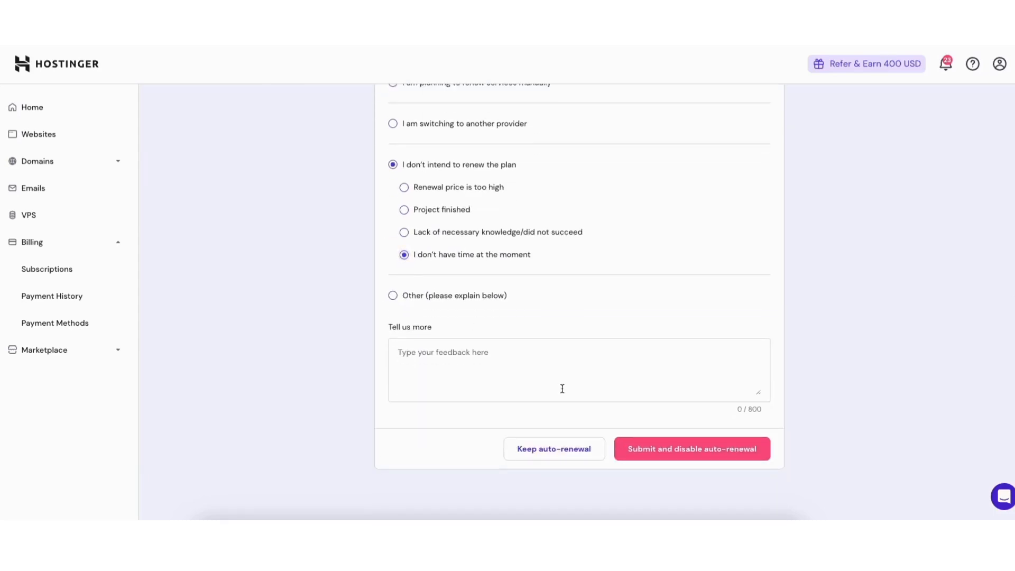
left_click(691, 449)
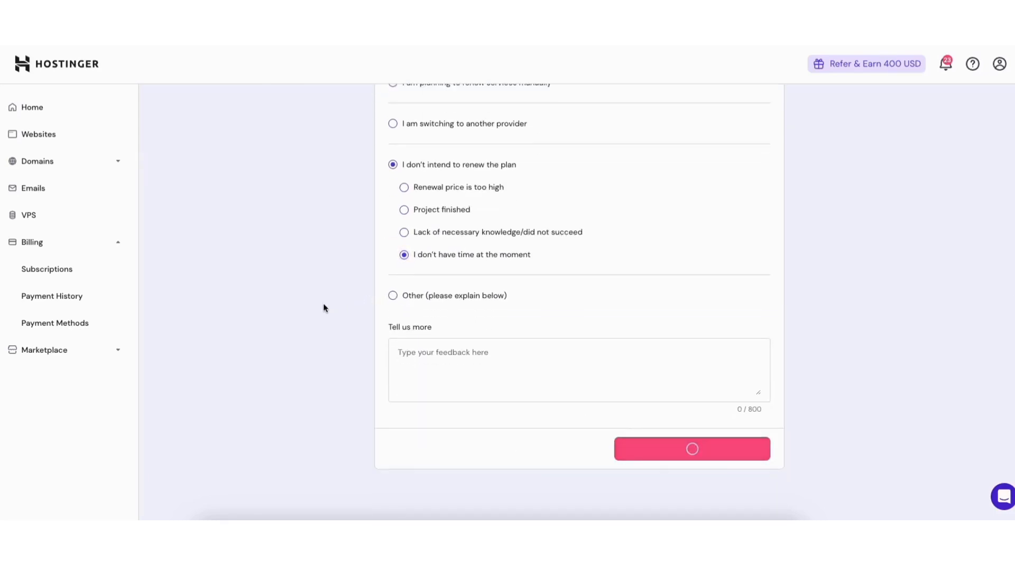
left_click(691, 449)
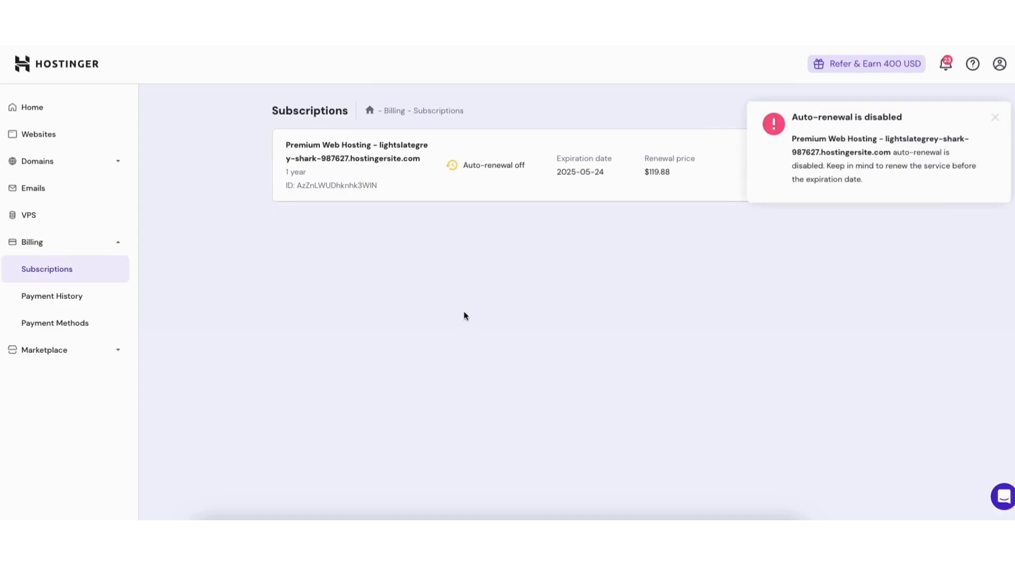
left_click(995, 117)
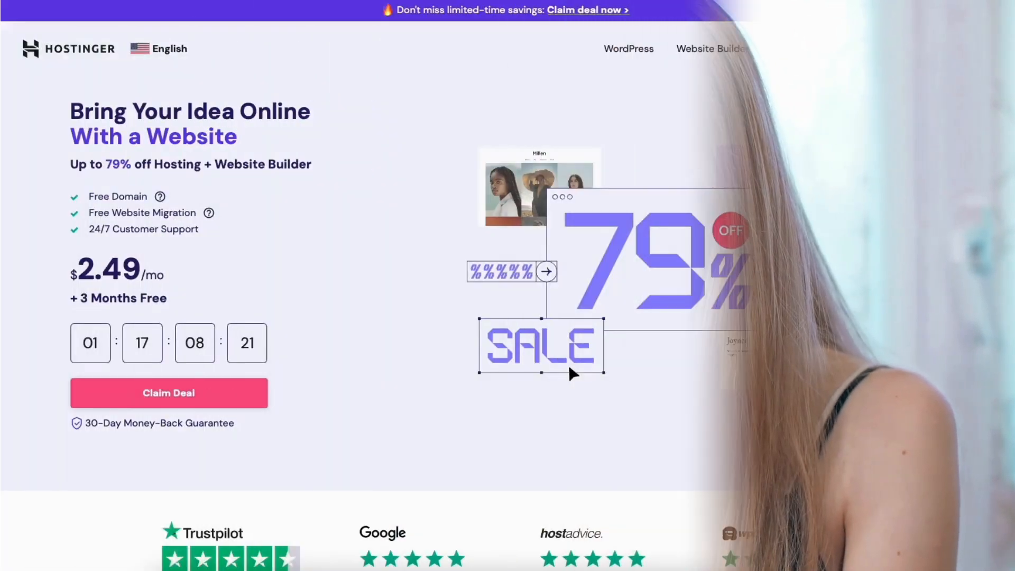
Step: Scroll the Hostinger pricing page through Premium, Business and Cloud Startup plan features
scroll("down", 3)
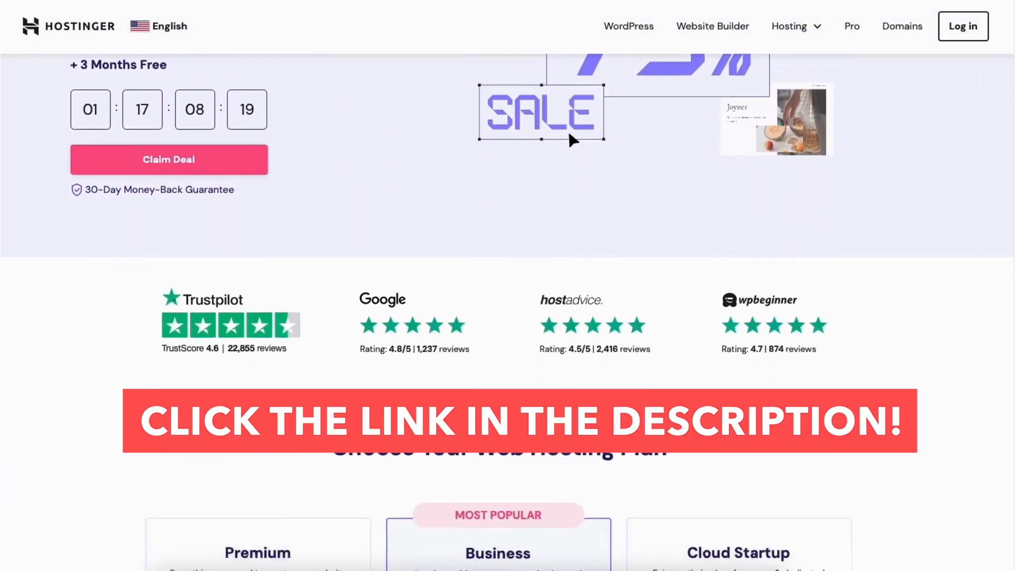
scroll("down", 3)
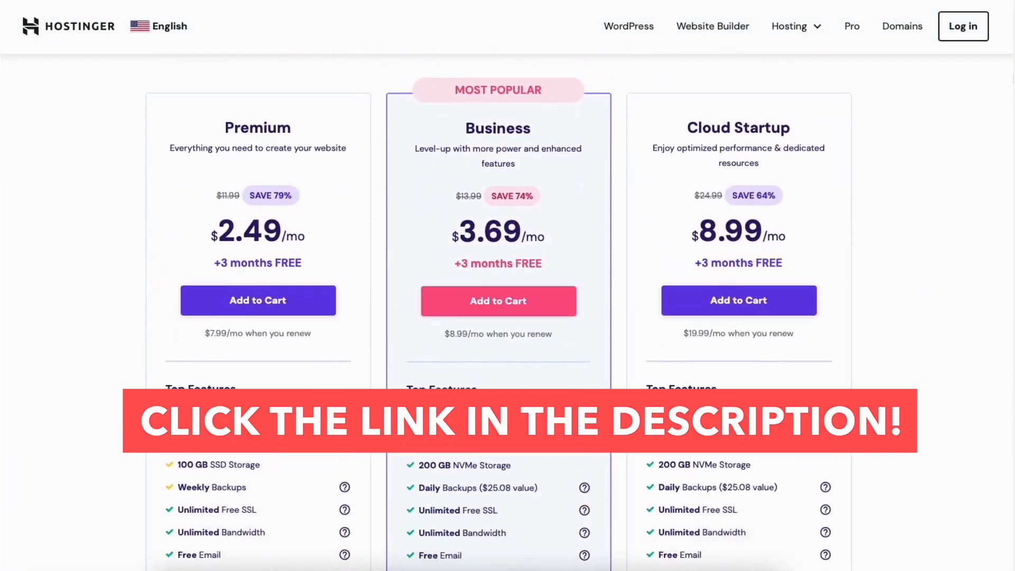
scroll("down", 3)
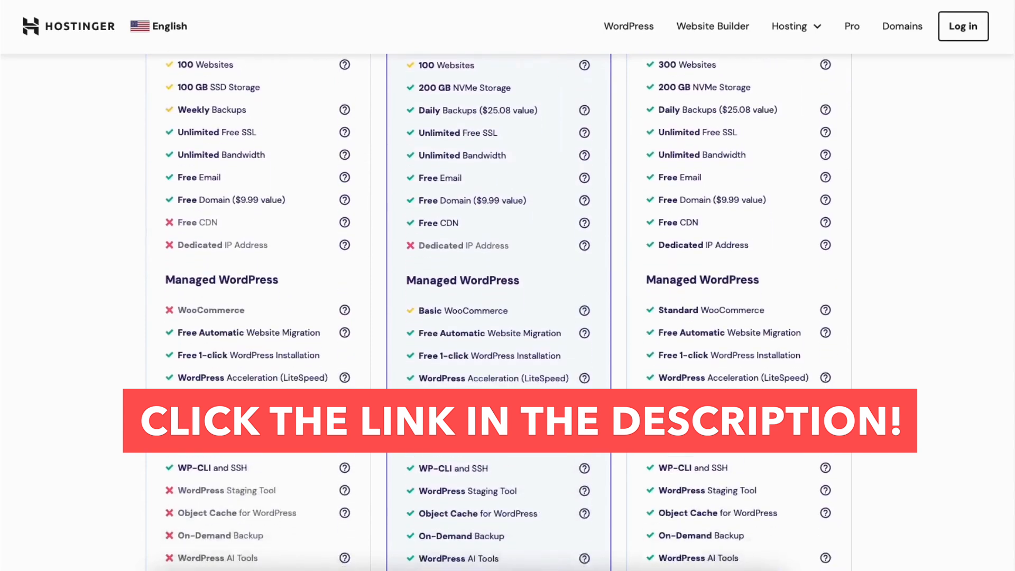